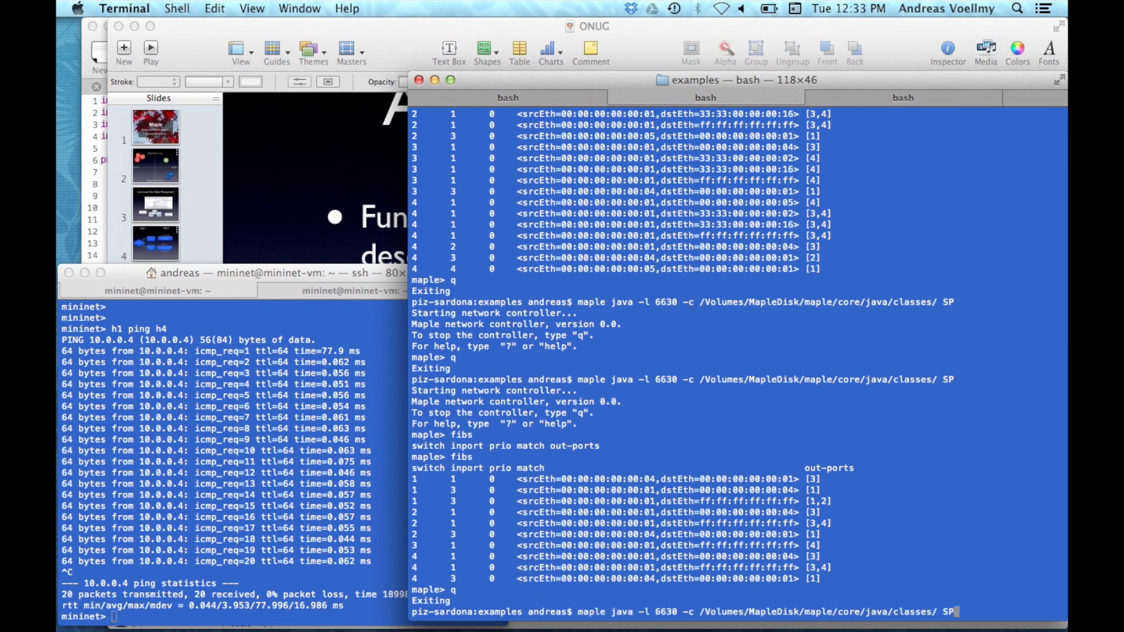
mouse_move(916, 564)
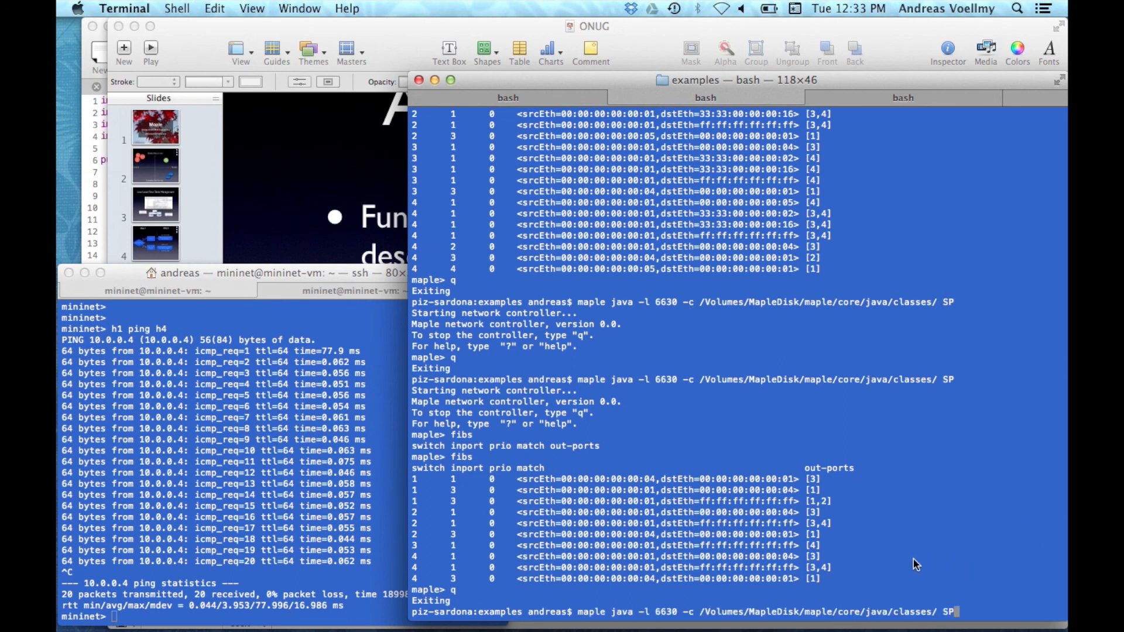